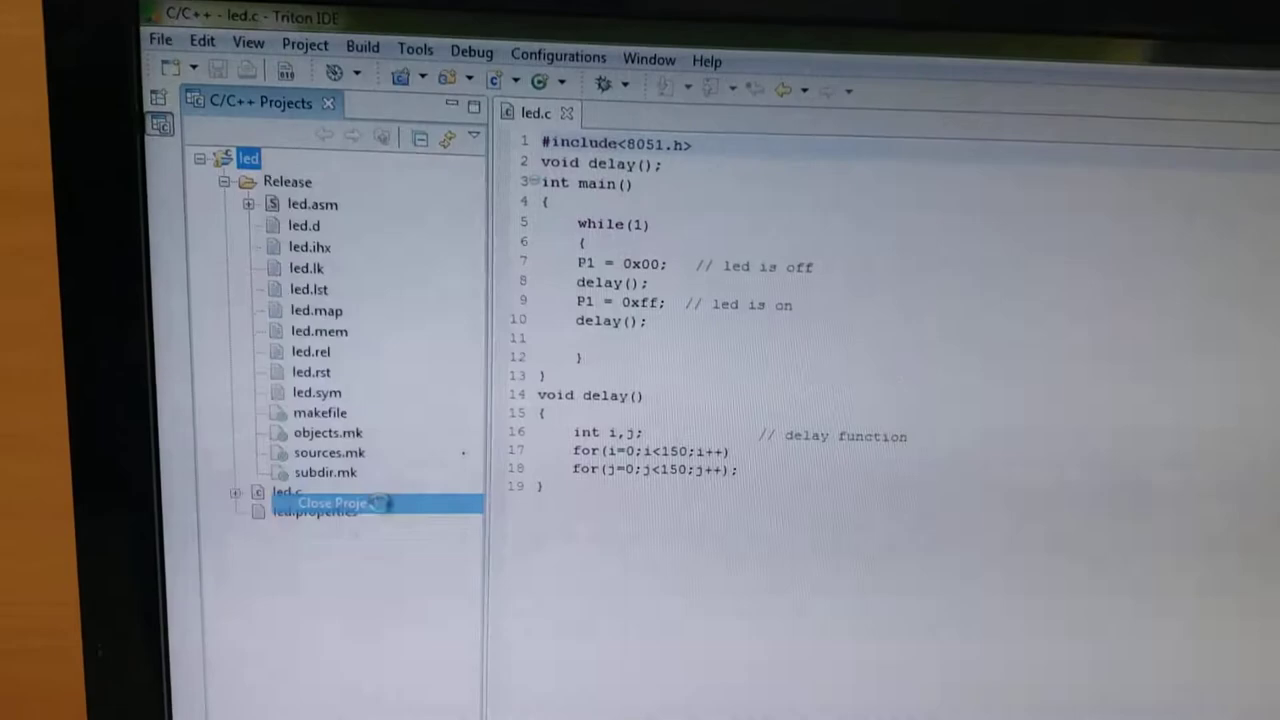
- Close the led project so the editor is empty
{"action": "left_click", "coordinate": [330, 502]}
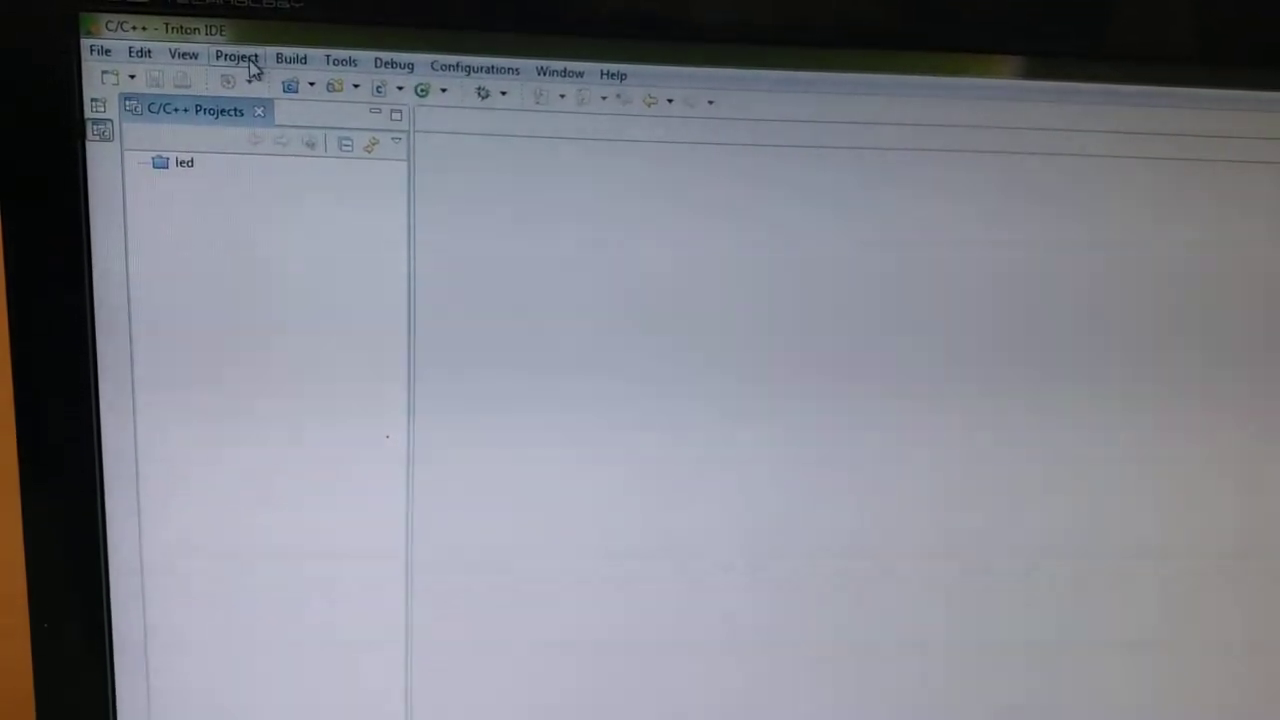
- Start a new C project named first targeting COM1 at 9600 baud
{"action": "left_click", "coordinate": [237, 57]}
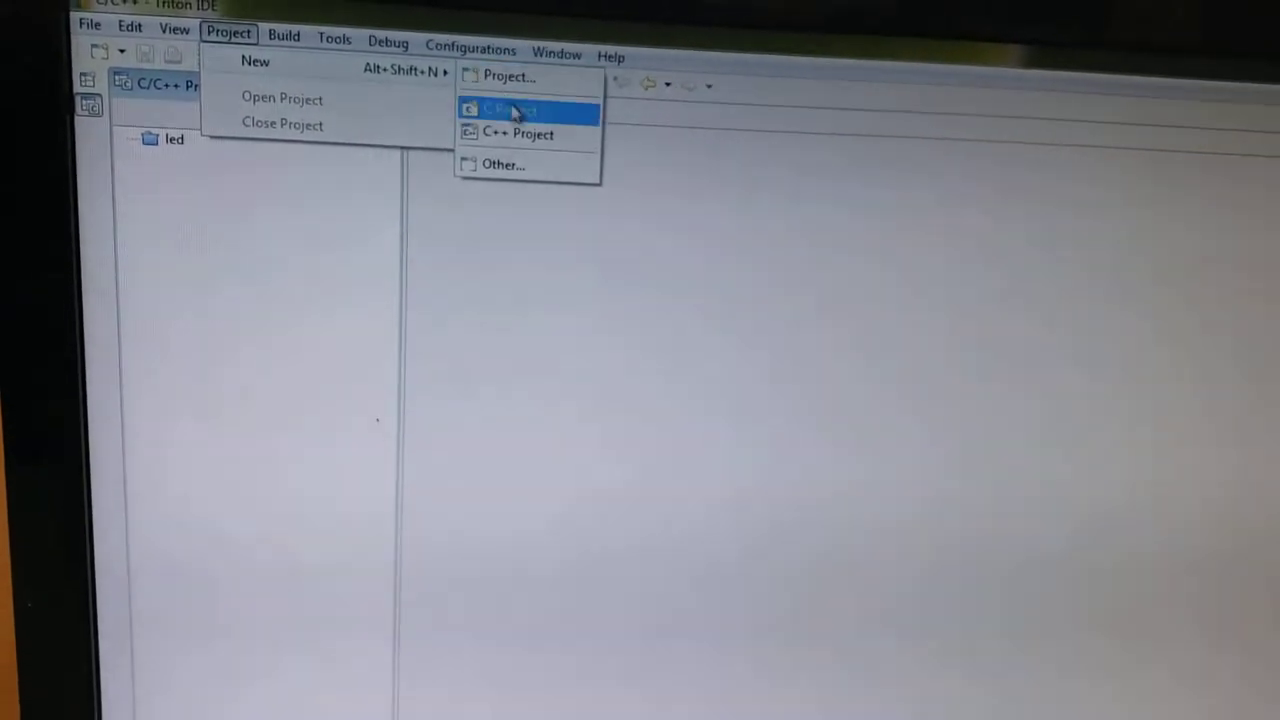
{"action": "left_click", "coordinate": [510, 110]}
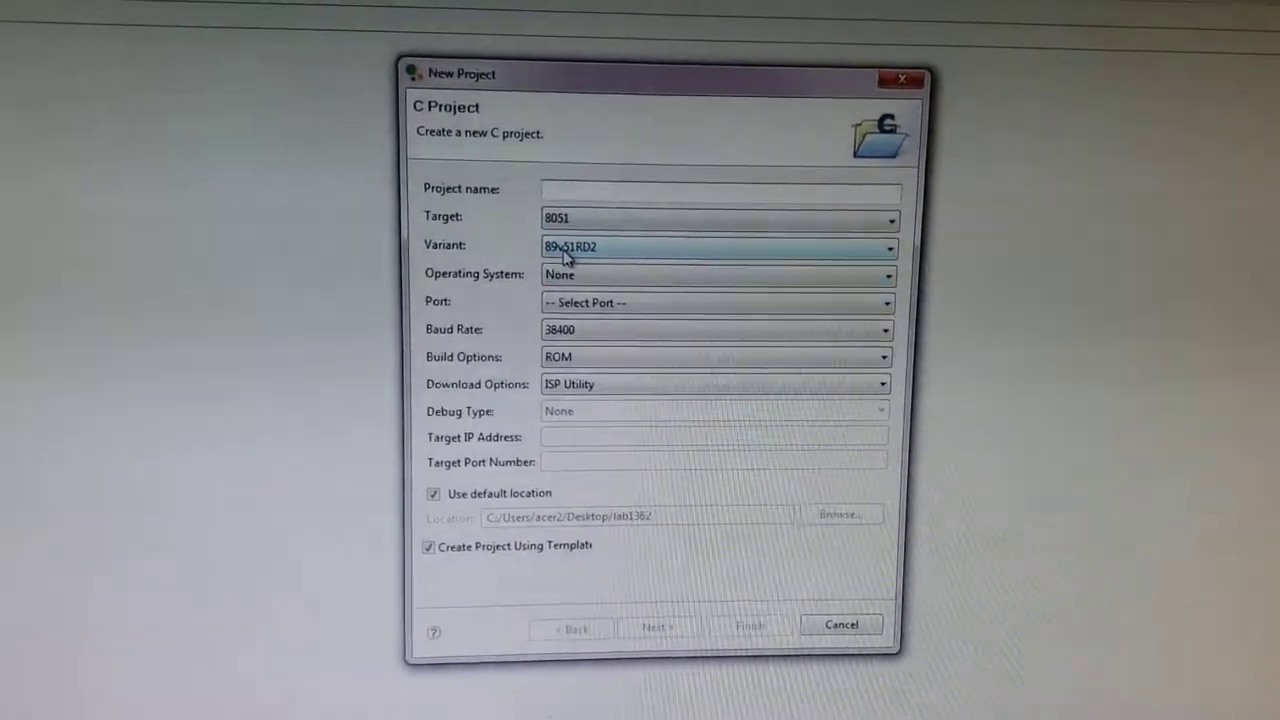
{"action": "type", "text": "first"}
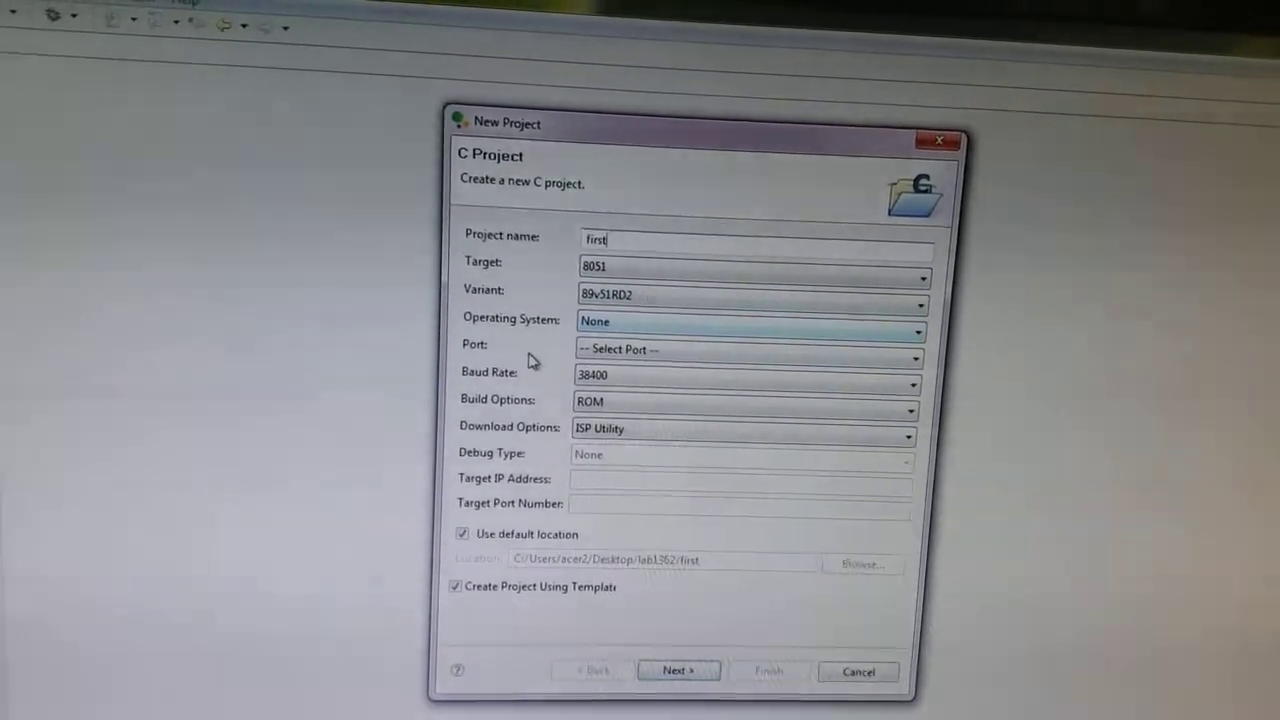
{"action": "left_click", "coordinate": [745, 349]}
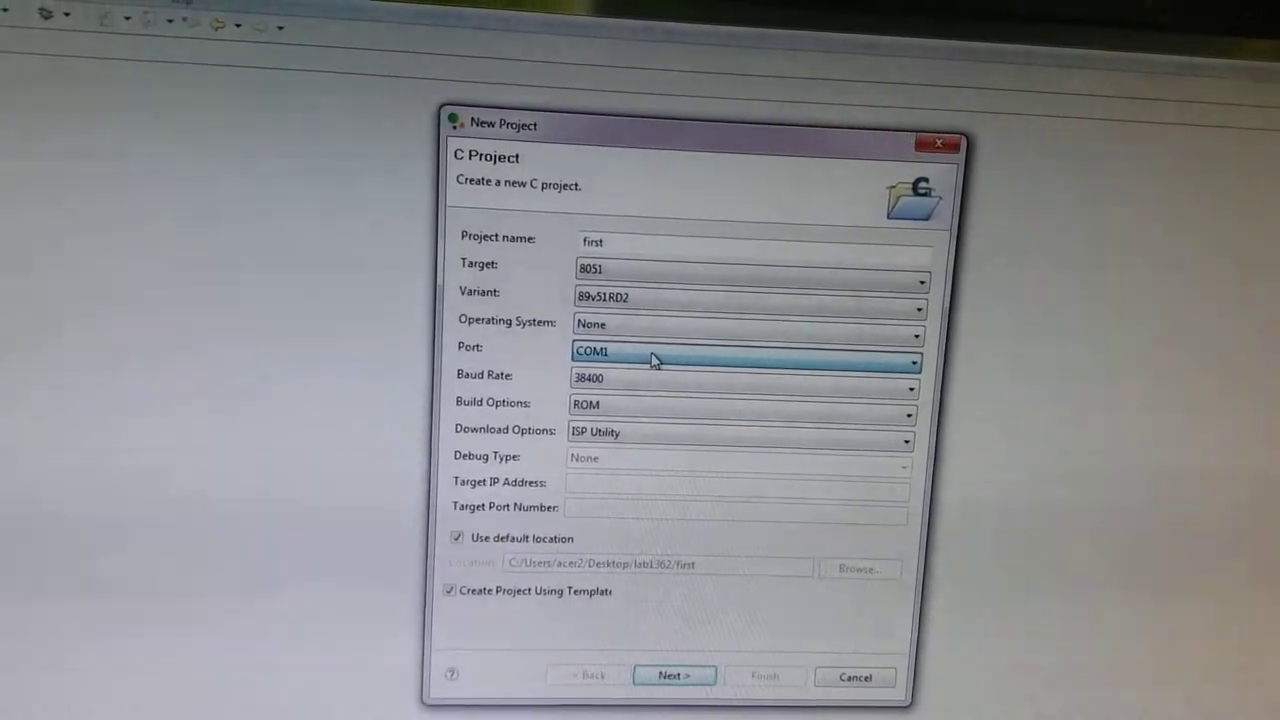
{"action": "left_click", "coordinate": [905, 378]}
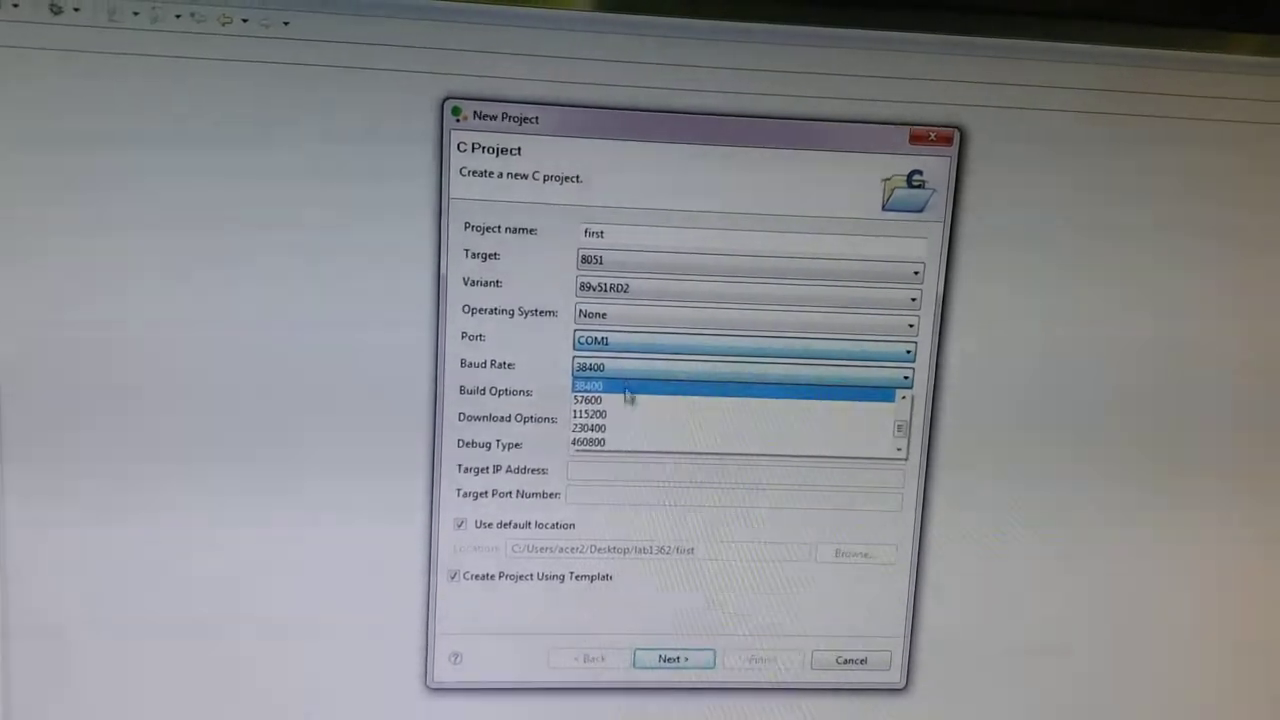
{"action": "left_click", "coordinate": [590, 385]}
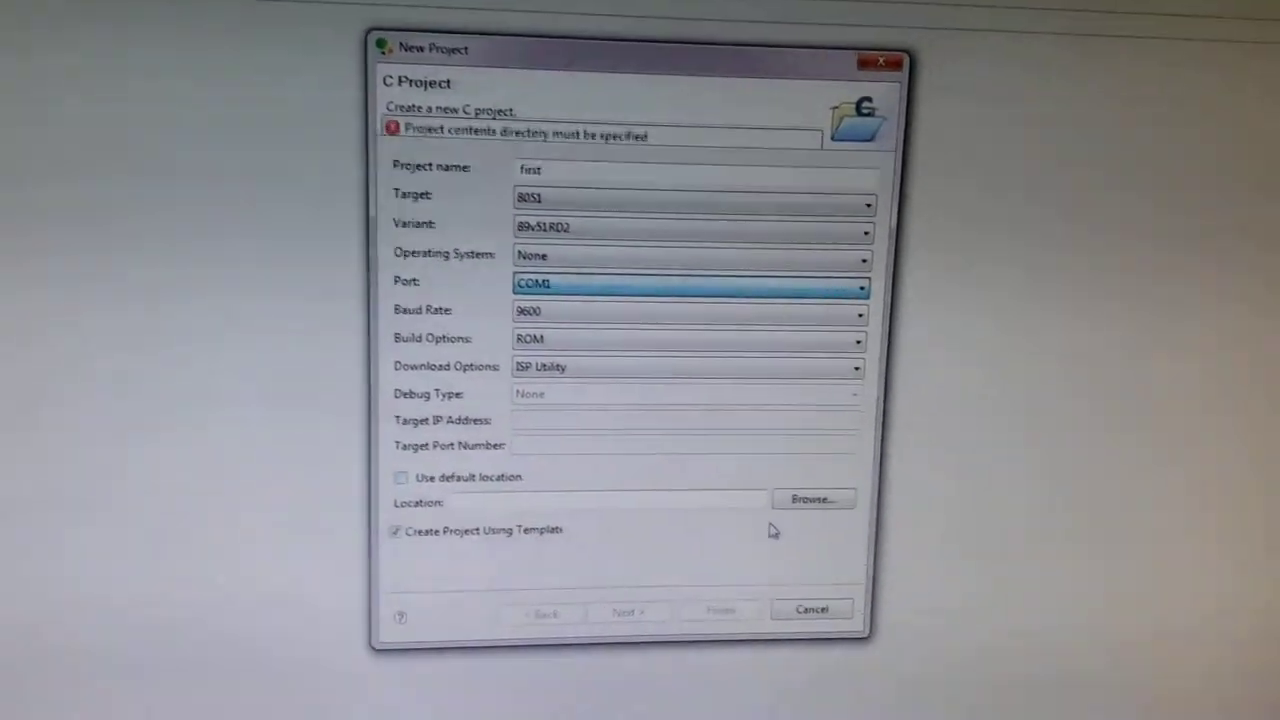
- Browse for a project location under MPMC_Lab, picking another folder after overlap rejection
{"action": "left_click", "coordinate": [813, 498]}
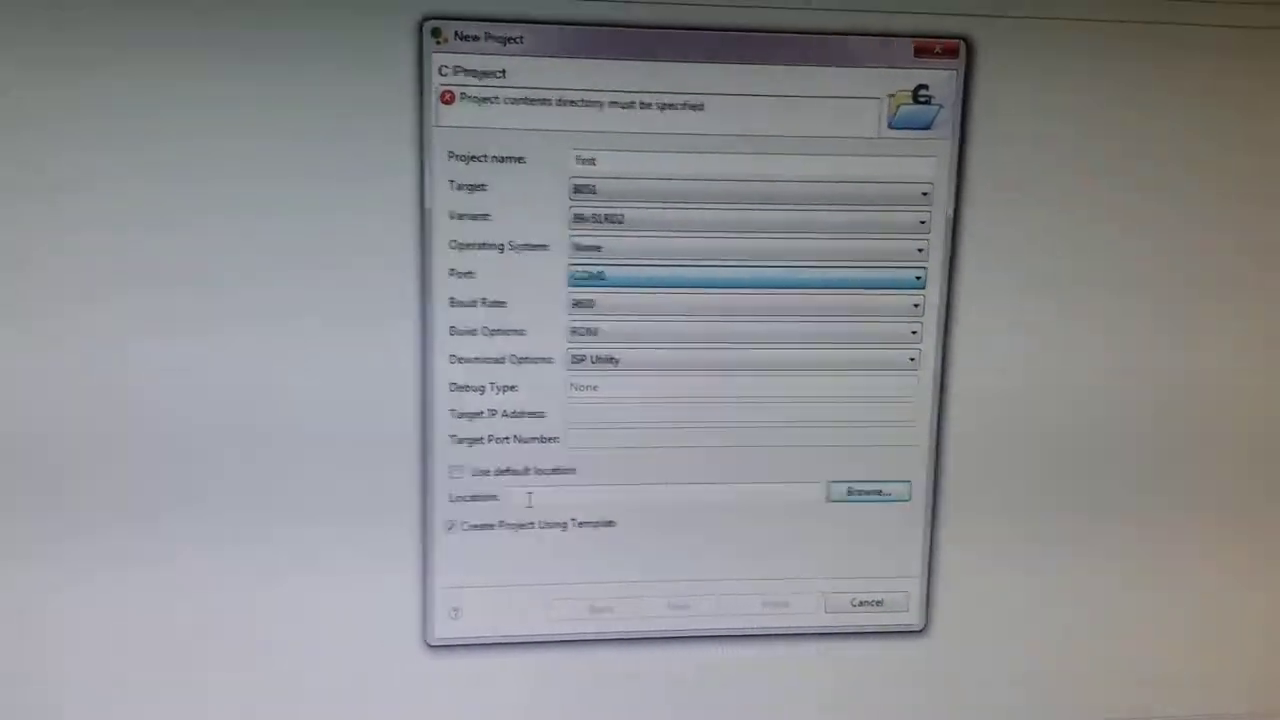
{"action": "left_click", "coordinate": [866, 491]}
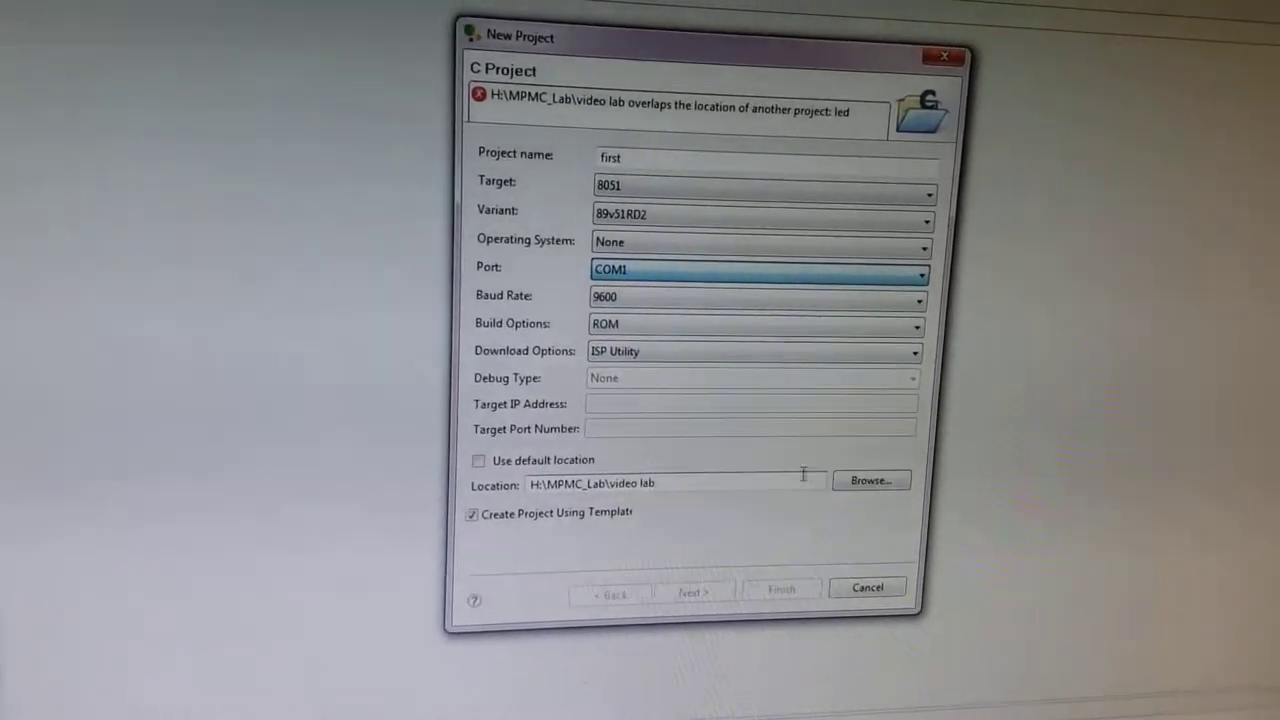
{"action": "left_click", "coordinate": [869, 480]}
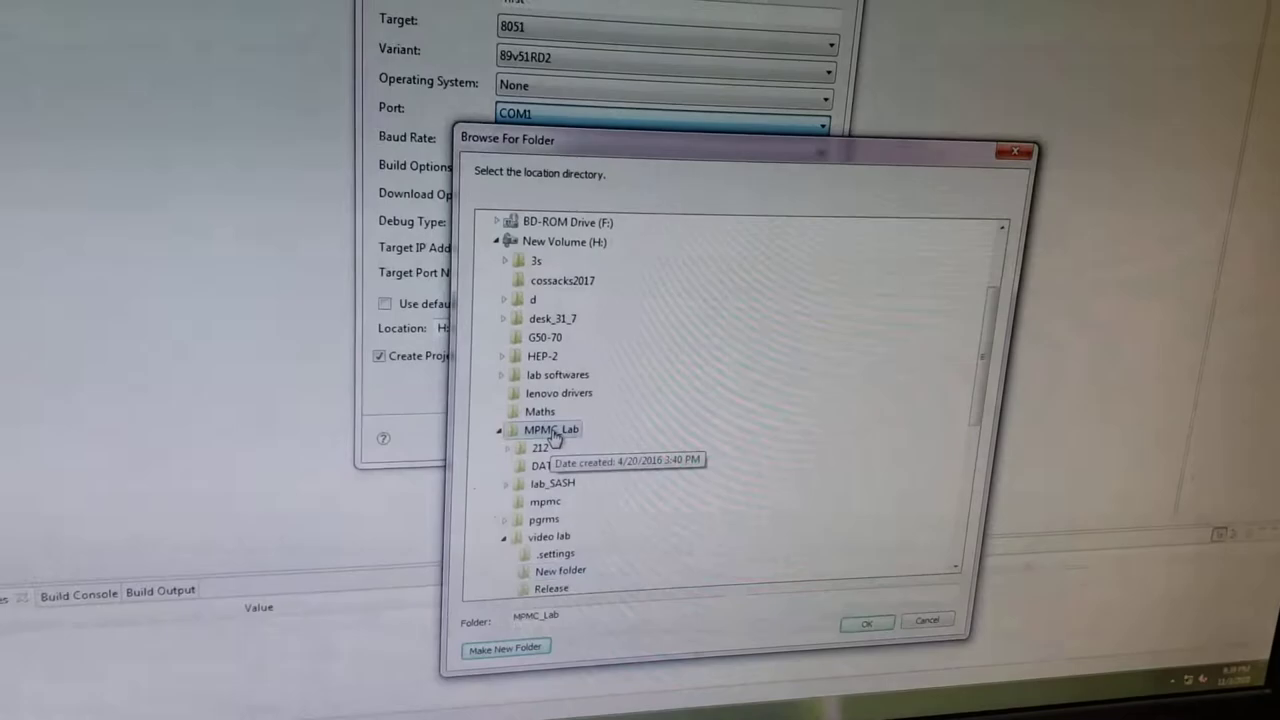
- Create folder 'vedeo lab 2' as the location and finish creating project first
{"action": "left_click", "coordinate": [506, 647]}
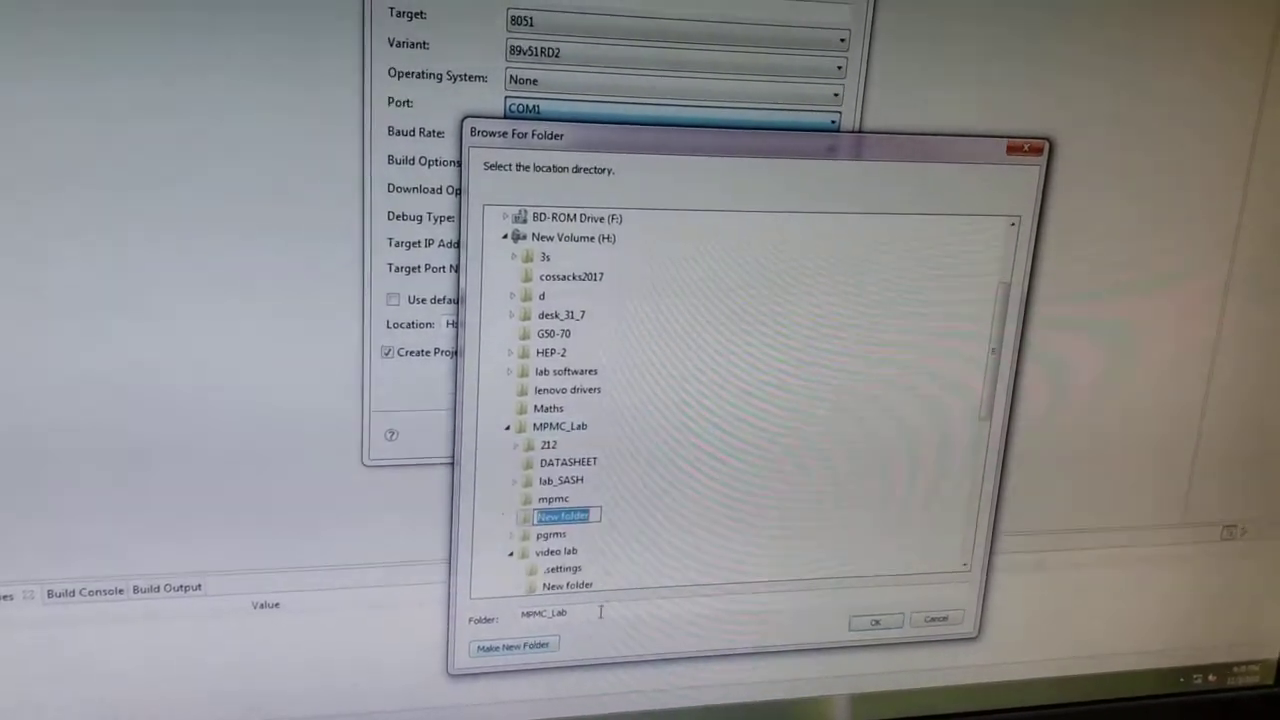
{"action": "type", "text": "vd"}
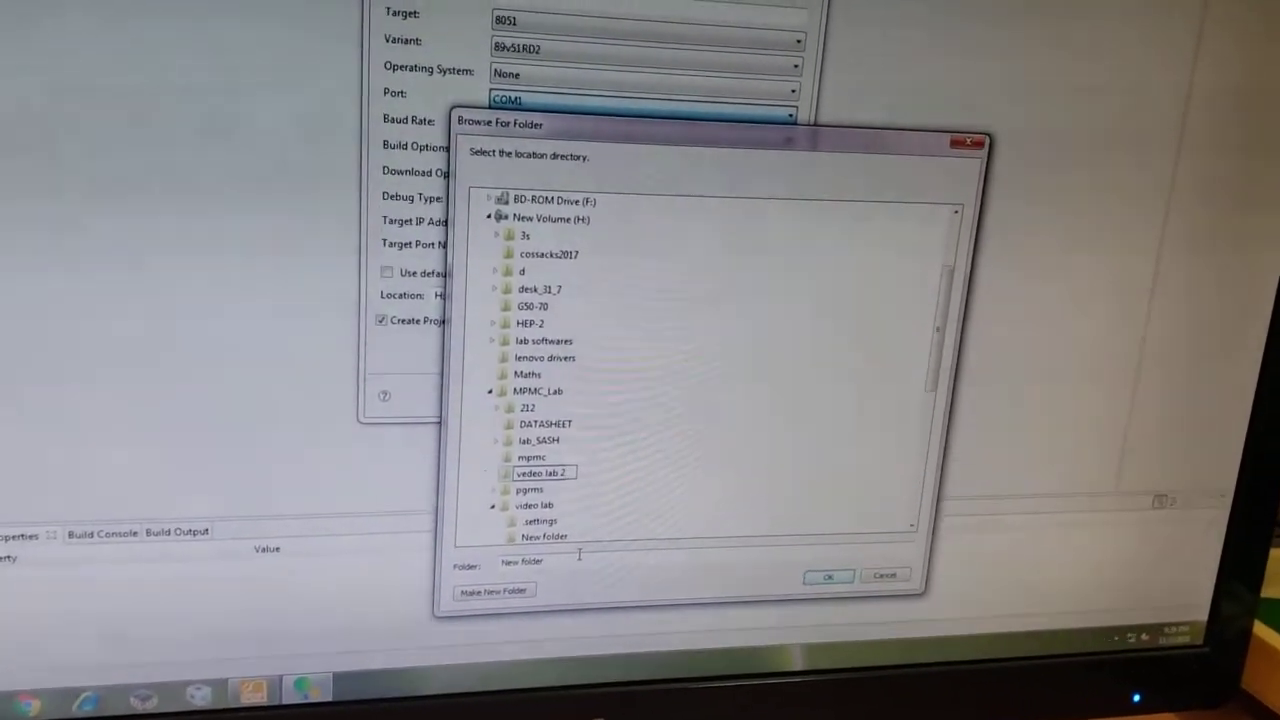
{"action": "left_click", "coordinate": [828, 577]}
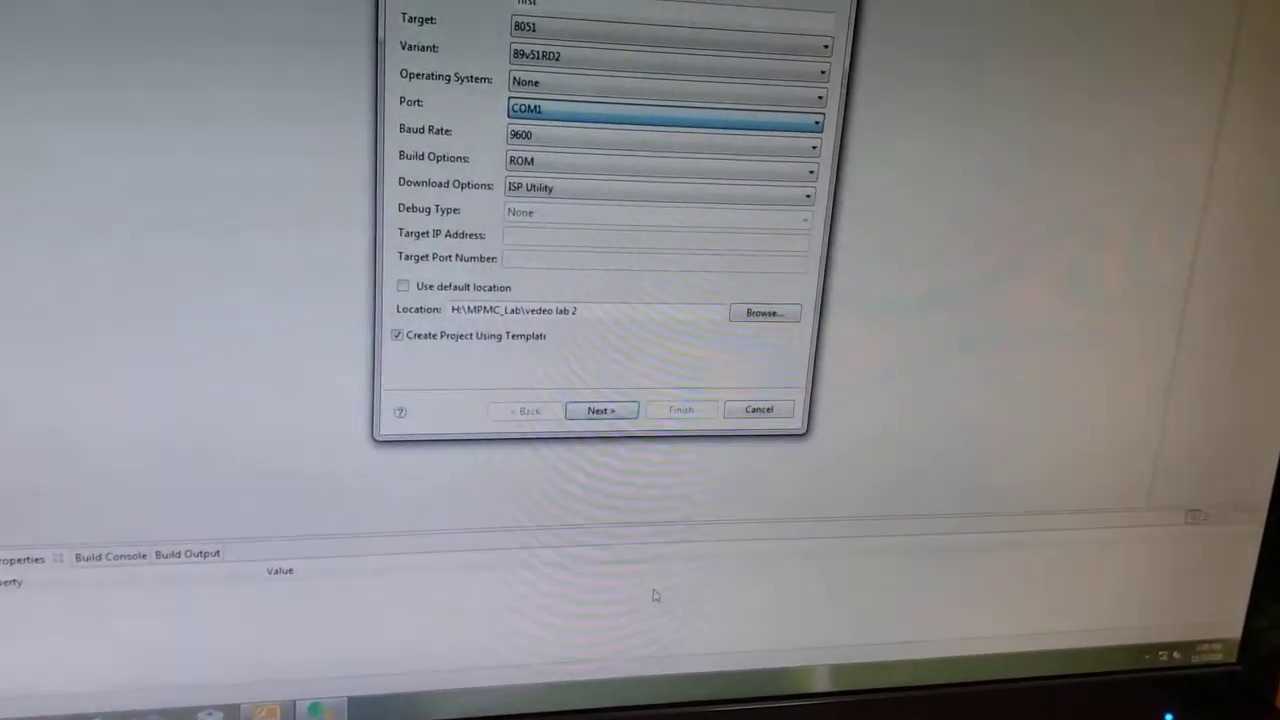
{"action": "left_click", "coordinate": [601, 410]}
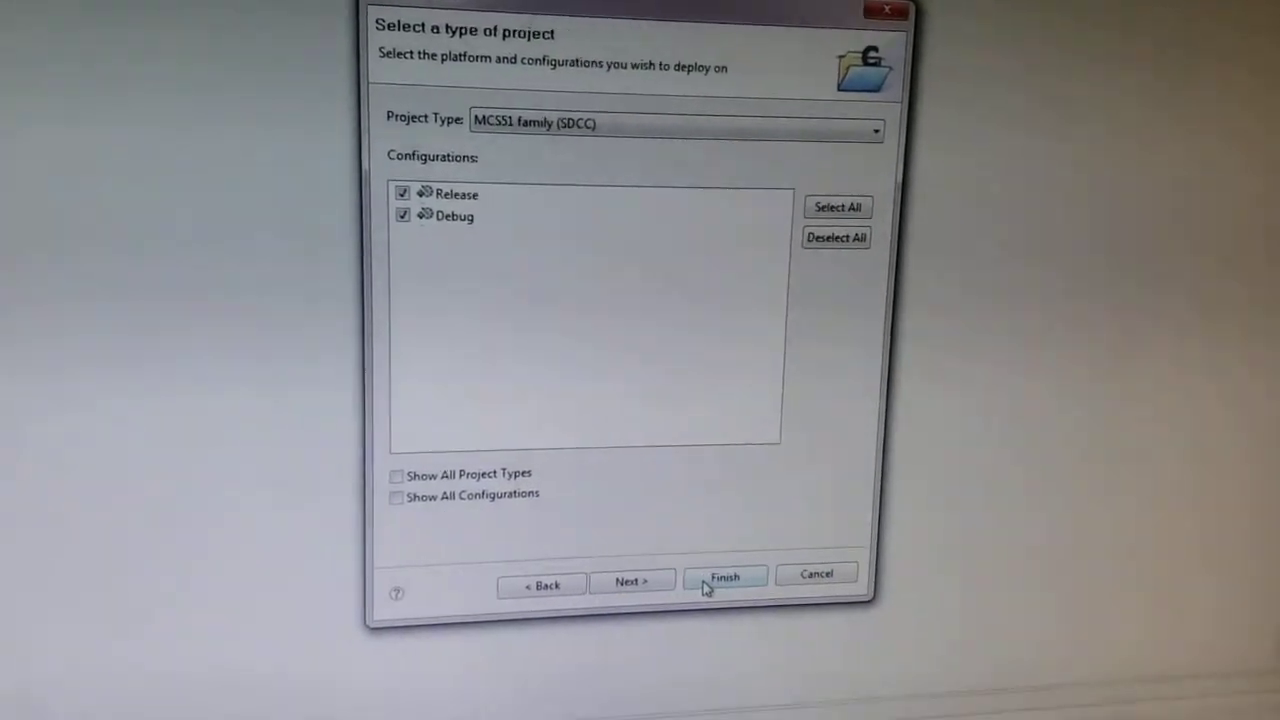
{"action": "left_click", "coordinate": [724, 577]}
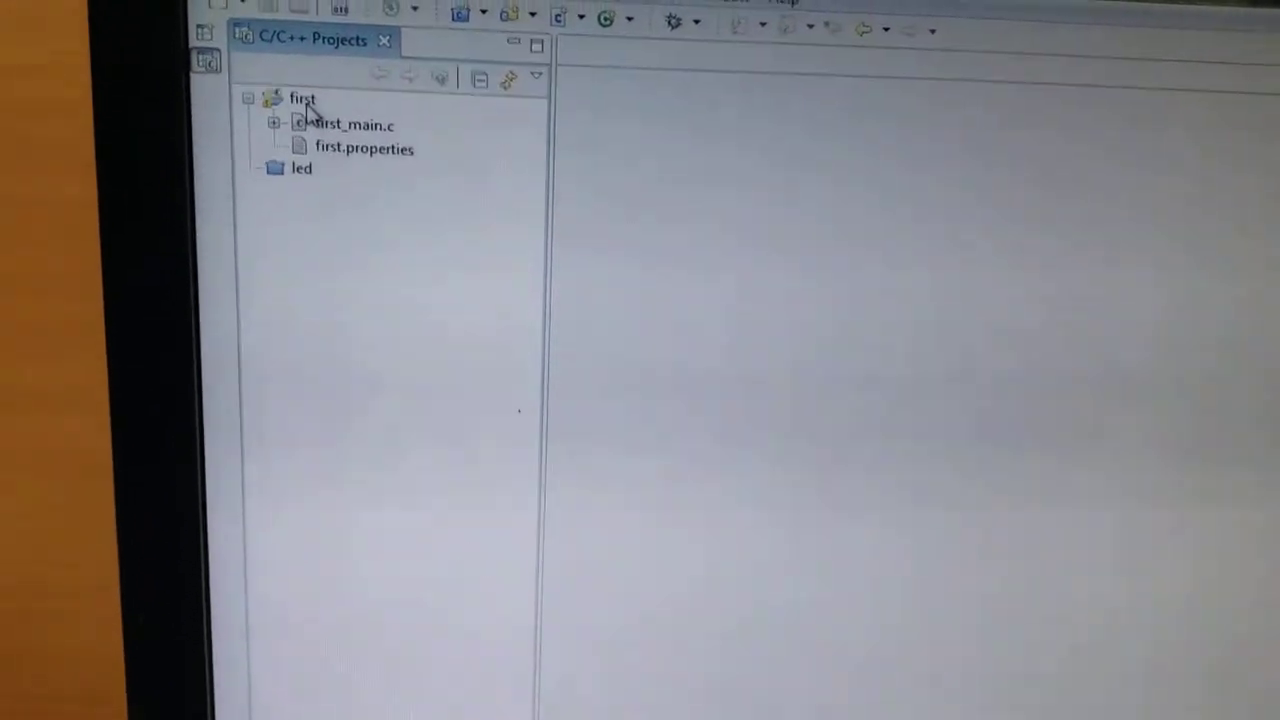
- Delete the template first_main.c and bring up the first project's context menu
{"action": "right_click", "coordinate": [455, 205]}
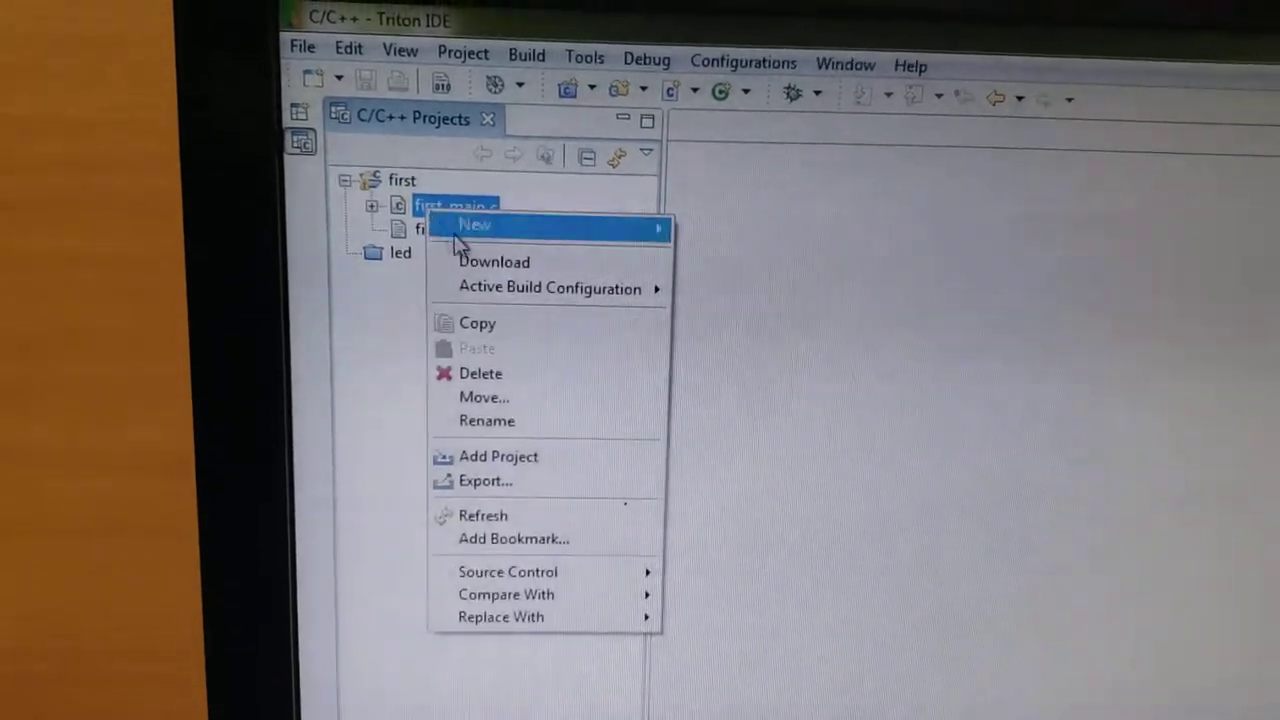
{"action": "left_click", "coordinate": [480, 373]}
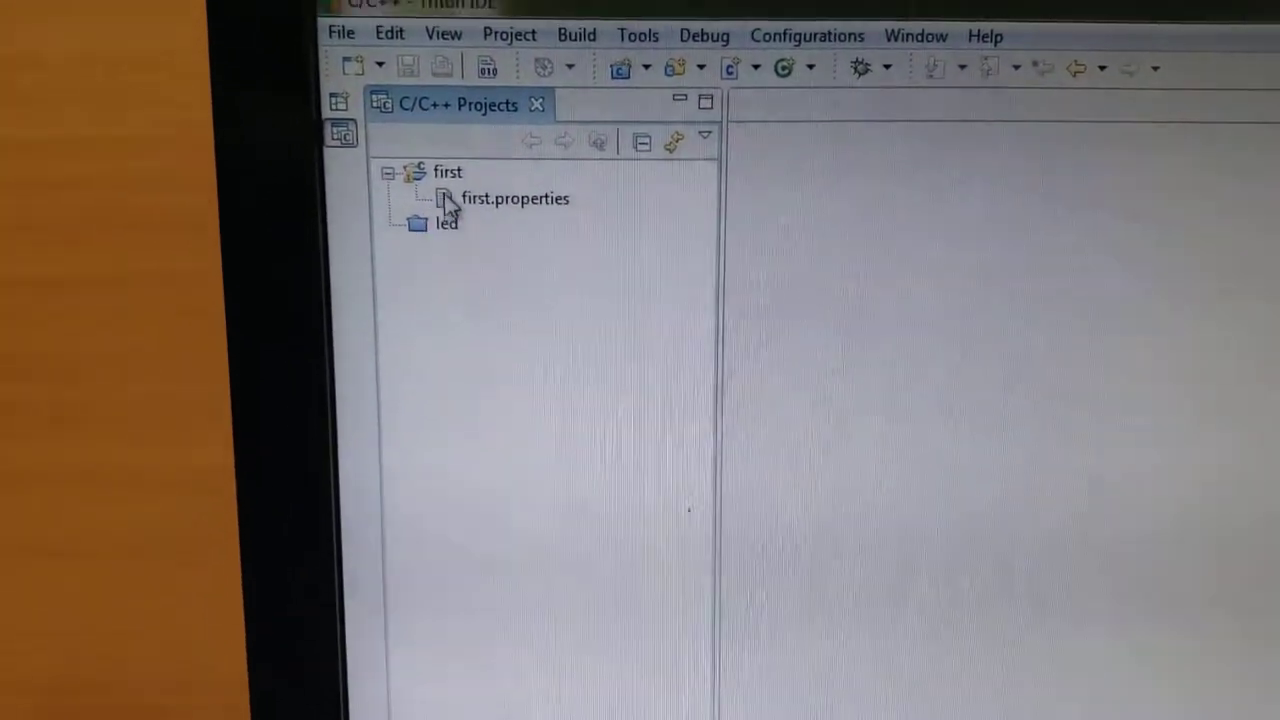
{"action": "right_click", "coordinate": [448, 171]}
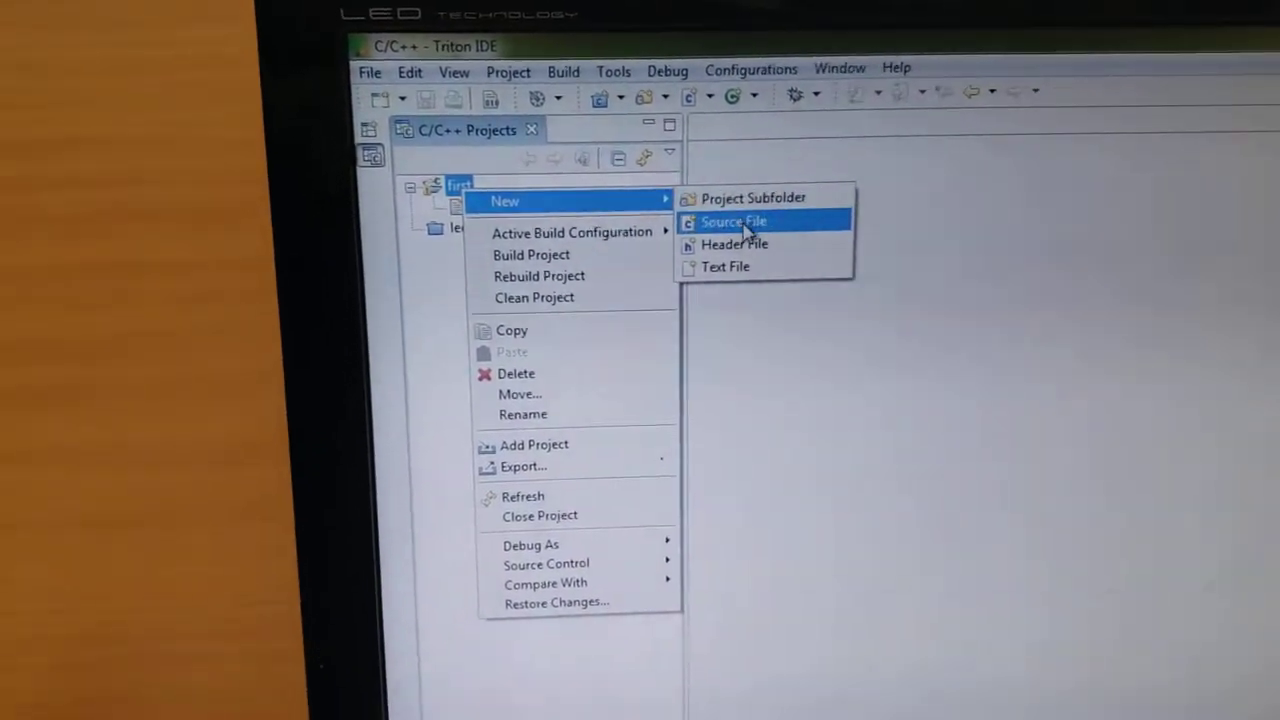
- Add a new source file named first.c to the first project
{"action": "left_click", "coordinate": [732, 221]}
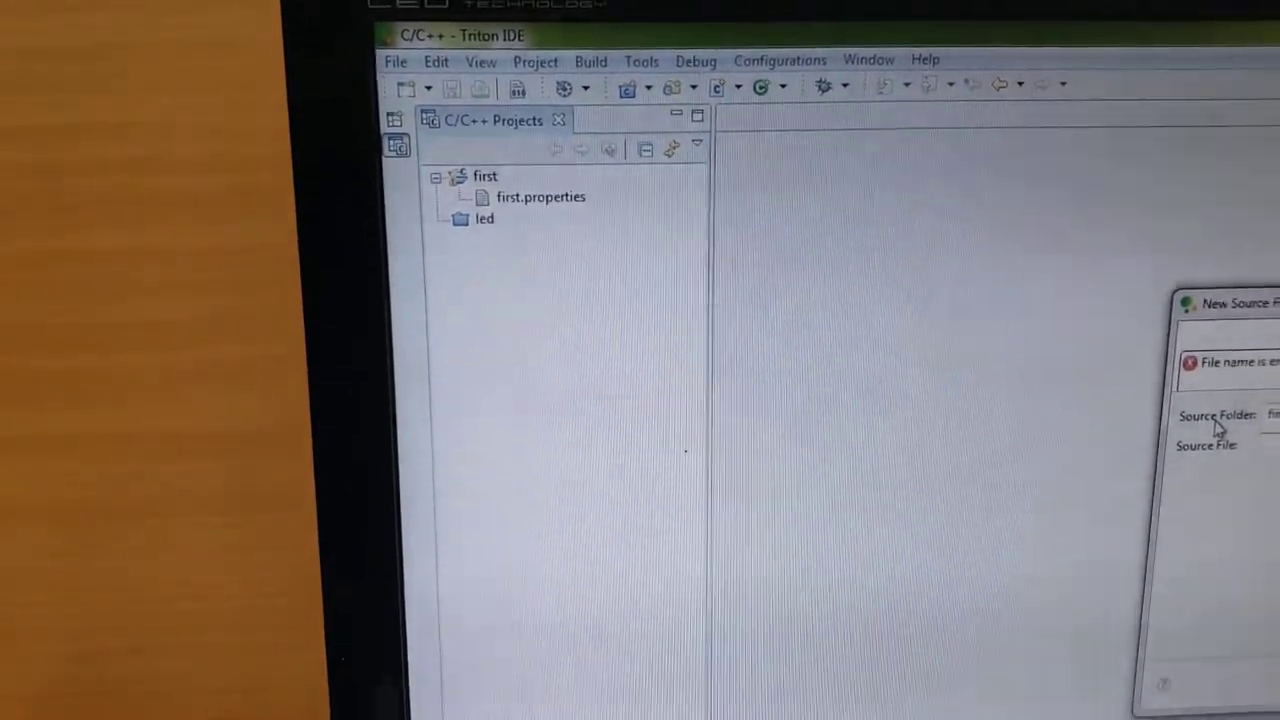
{"action": "type", "text": "first.c"}
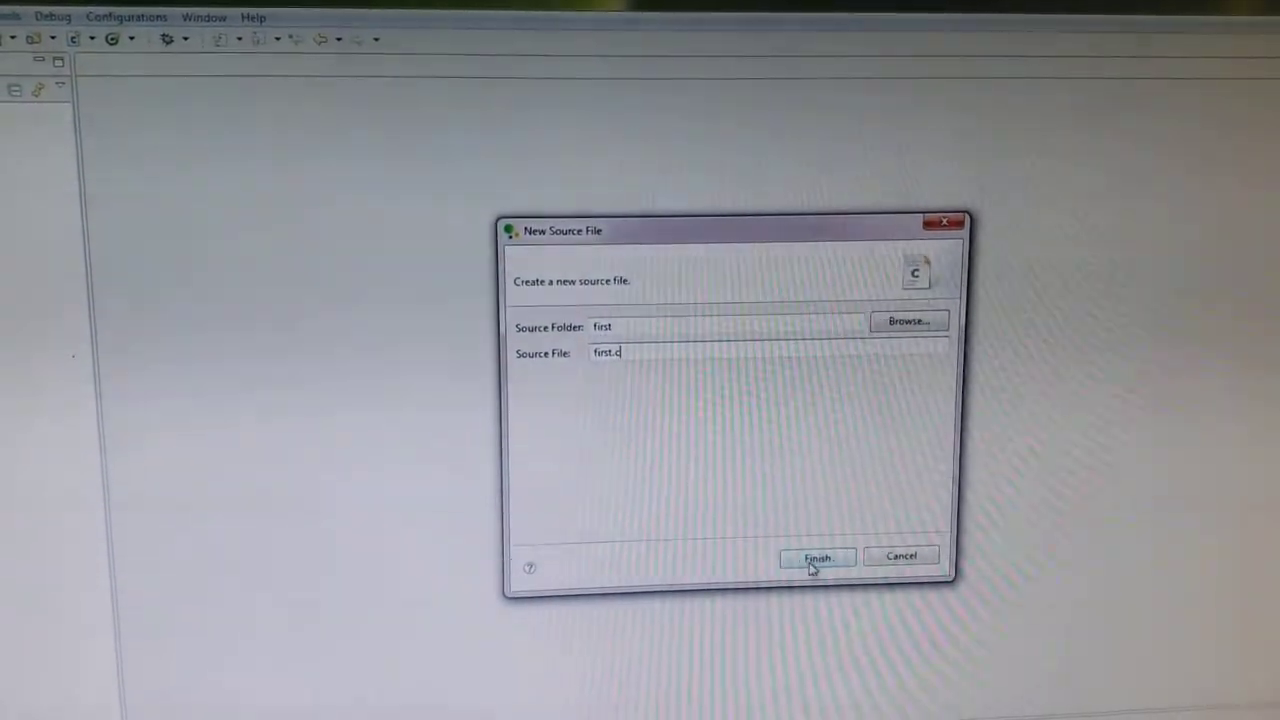
{"action": "left_click", "coordinate": [817, 557]}
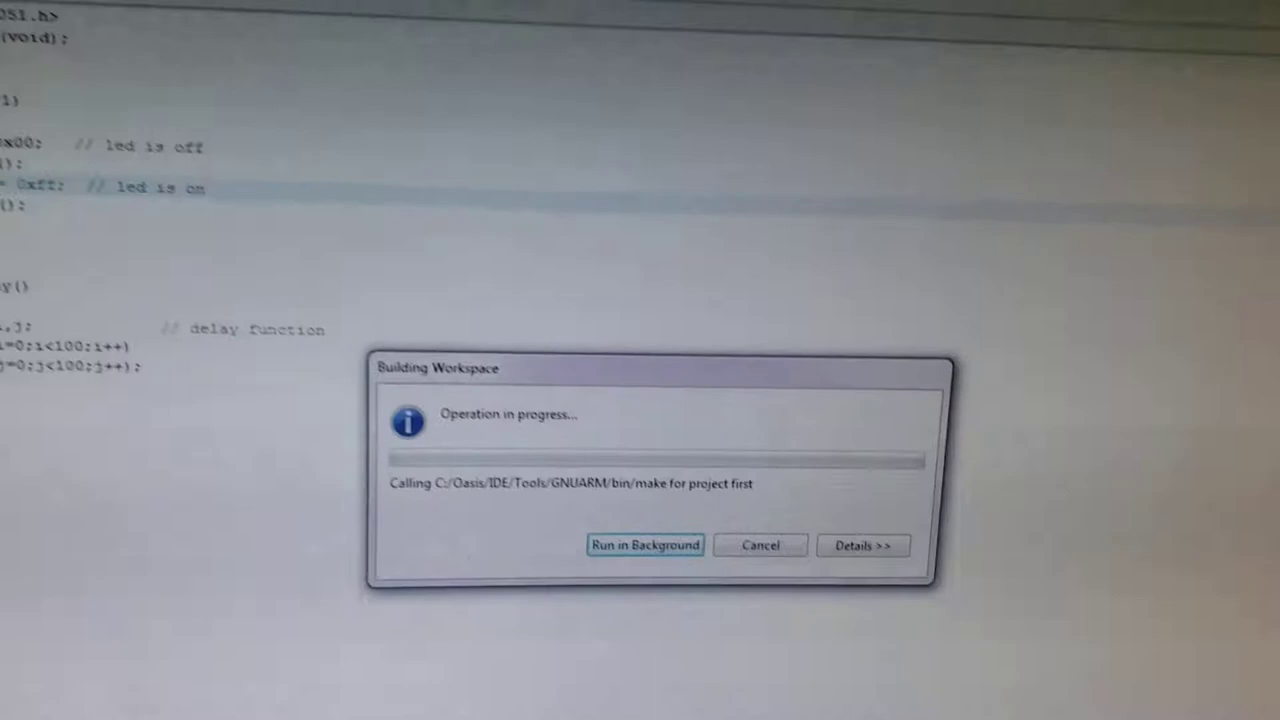
- Finish the build and open Flash Magic for 89V51RD2 on COM 1 at 9600
{"action": "left_click", "coordinate": [645, 545]}
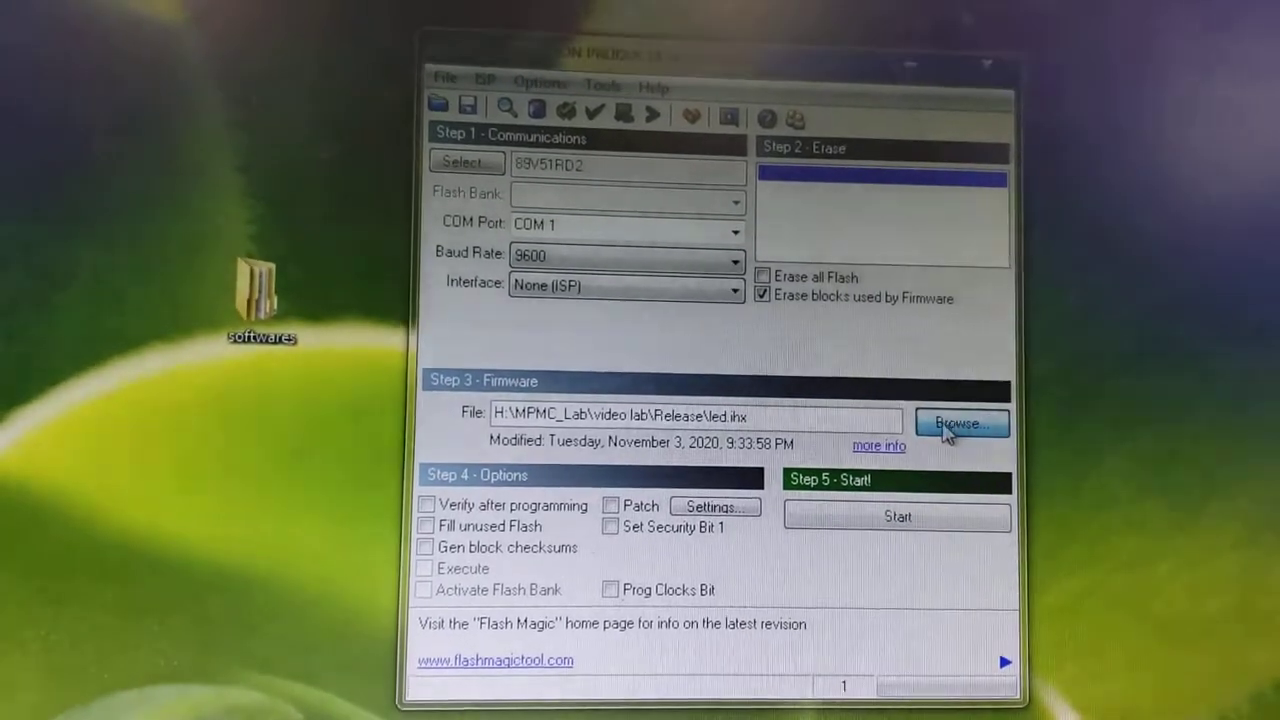
- Select first.ihx from vedeo lab 2's Release folder as the firmware, showing all file types
{"action": "left_click", "coordinate": [960, 422]}
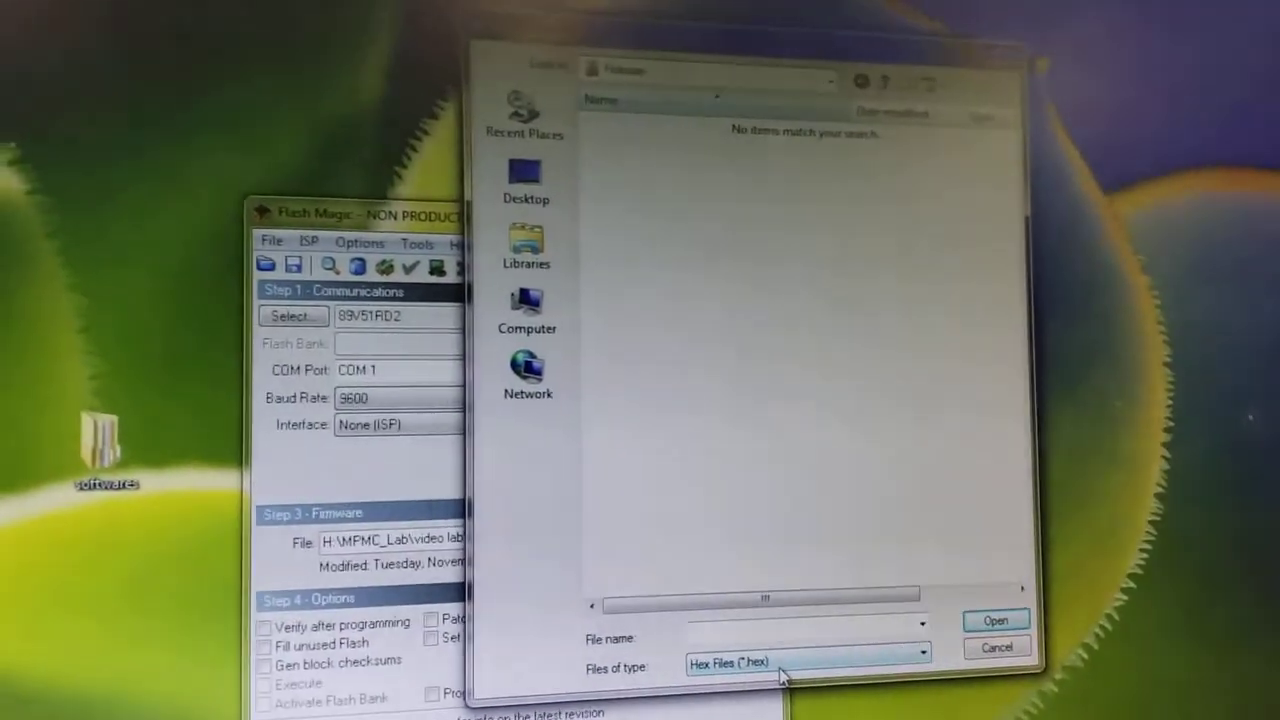
{"action": "left_click", "coordinate": [807, 665]}
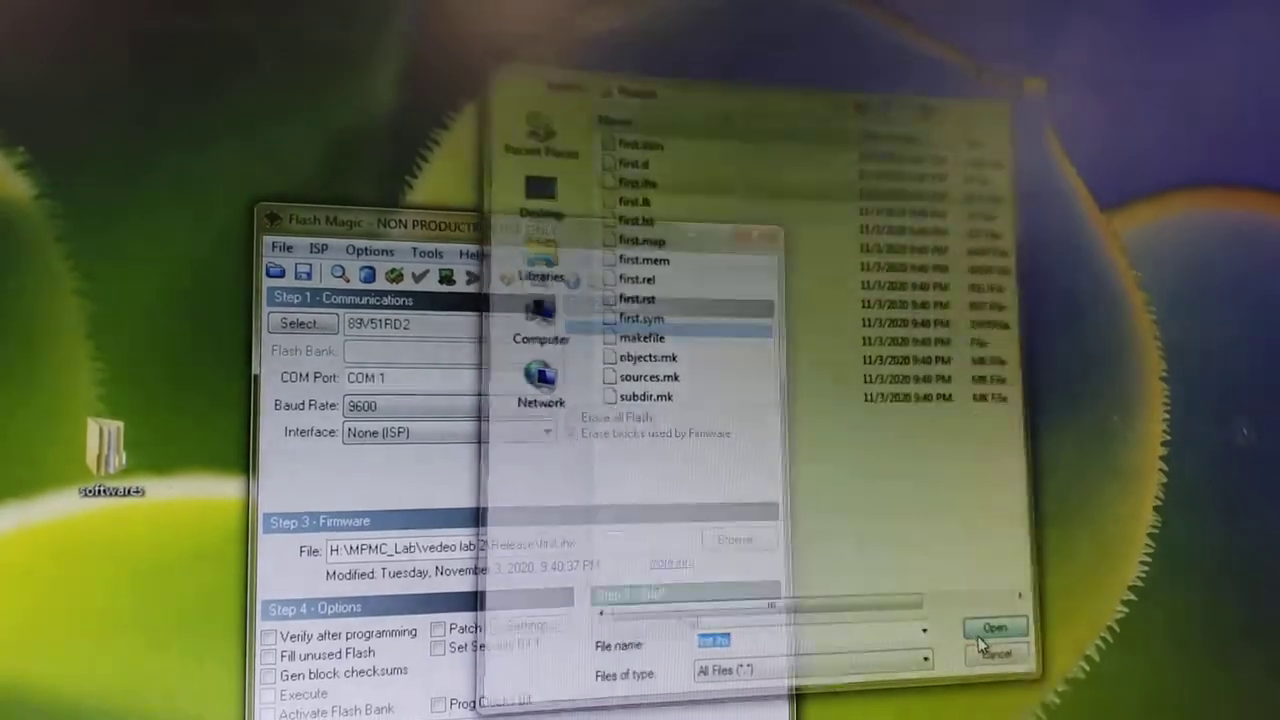
{"action": "left_click", "coordinate": [994, 627]}
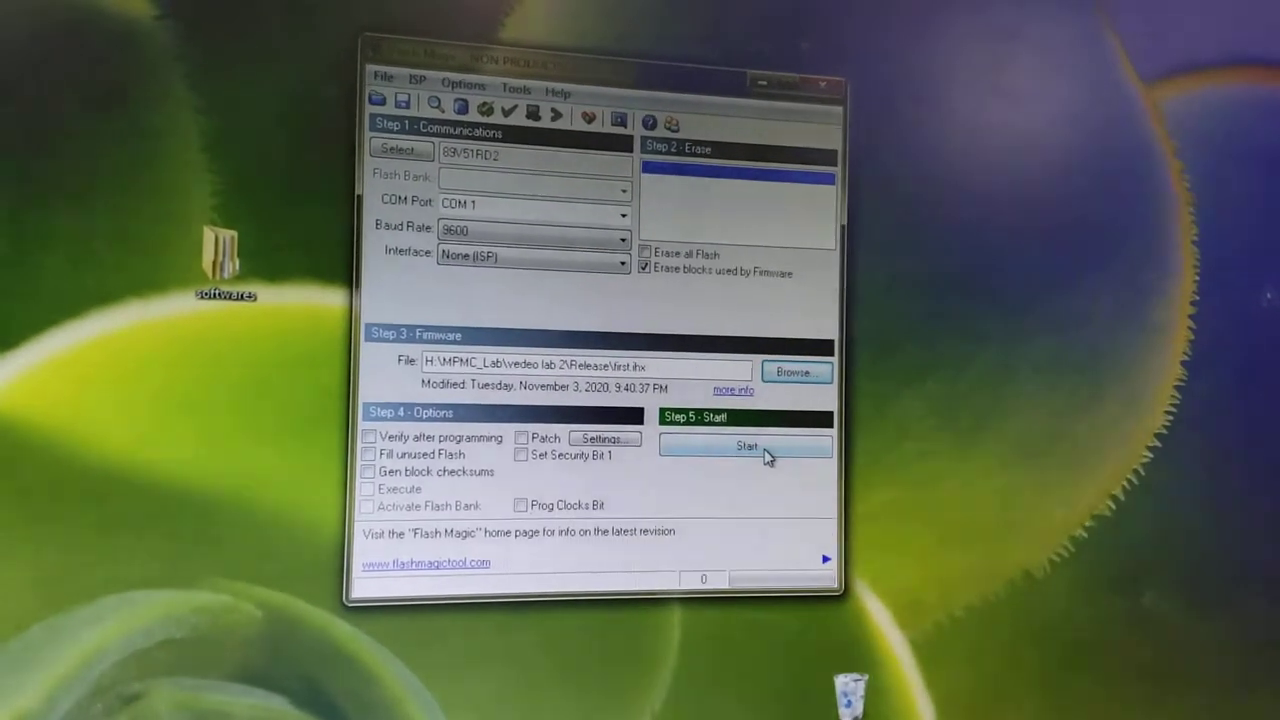
{"action": "mouse_move", "coordinate": [746, 458]}
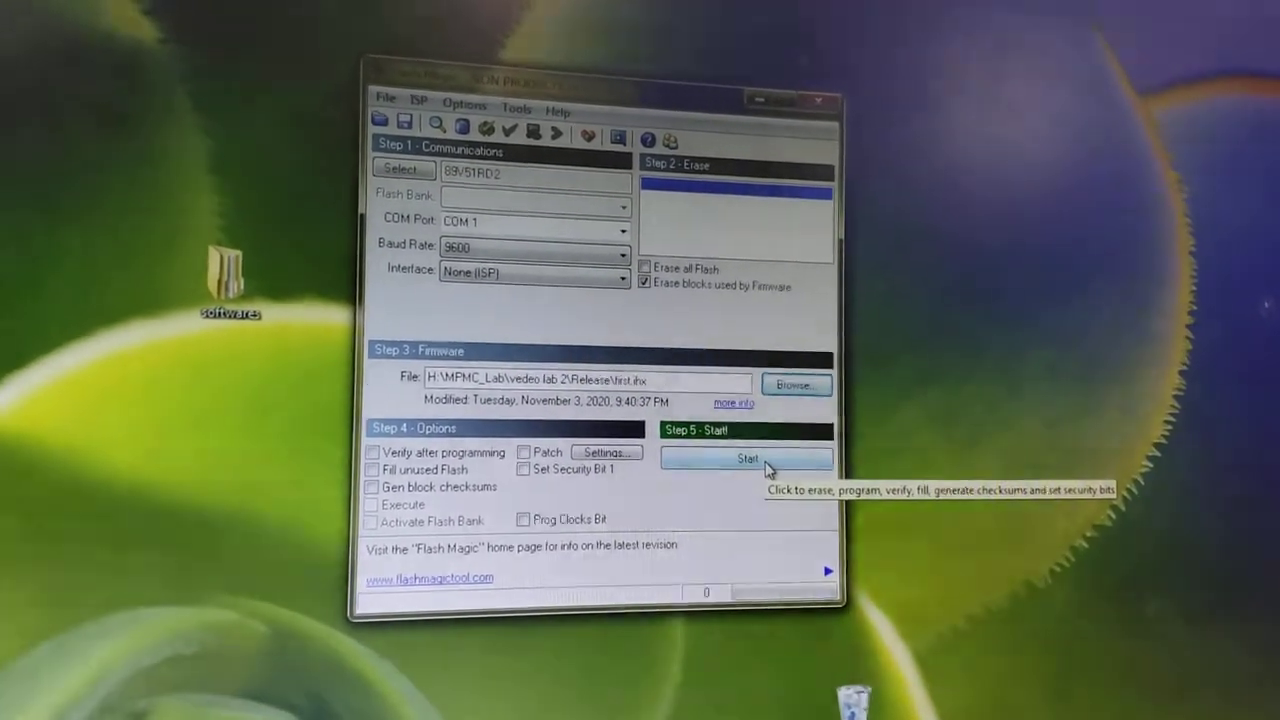
- Flash first.ihx to the 89V51RD2, then start a second programming run
{"action": "left_click", "coordinate": [747, 458]}
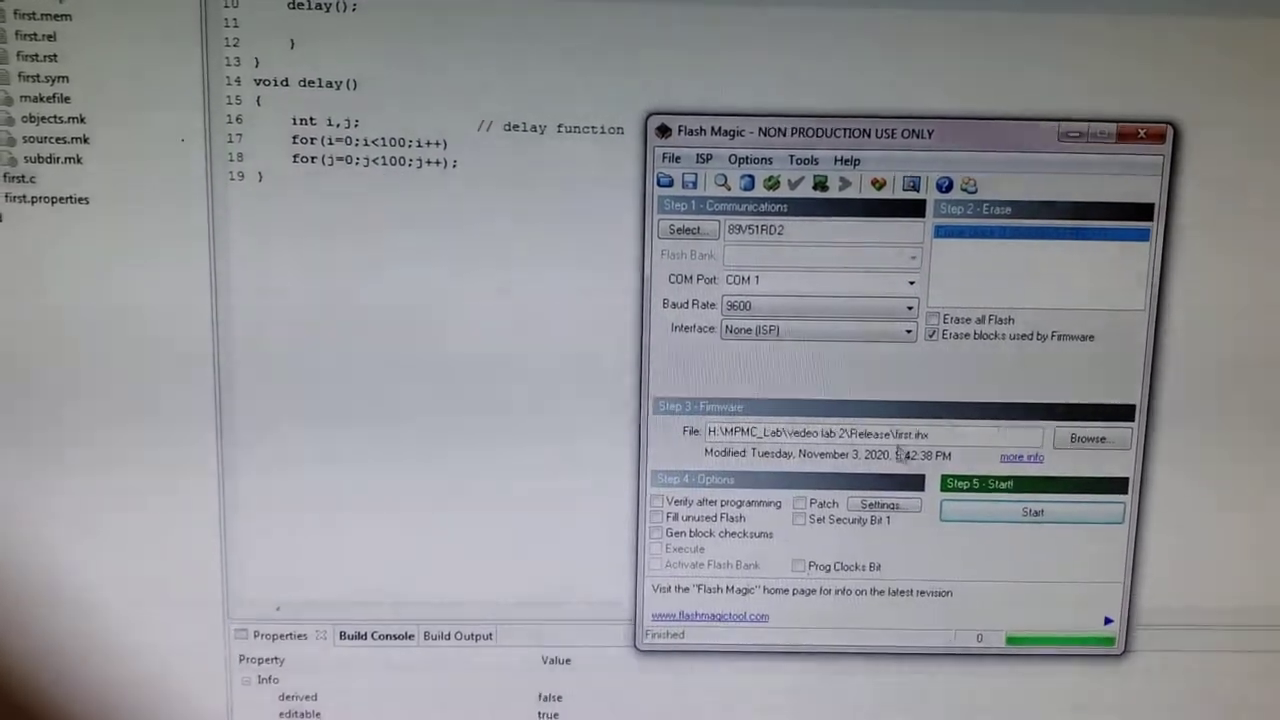
{"action": "left_click", "coordinate": [1032, 511]}
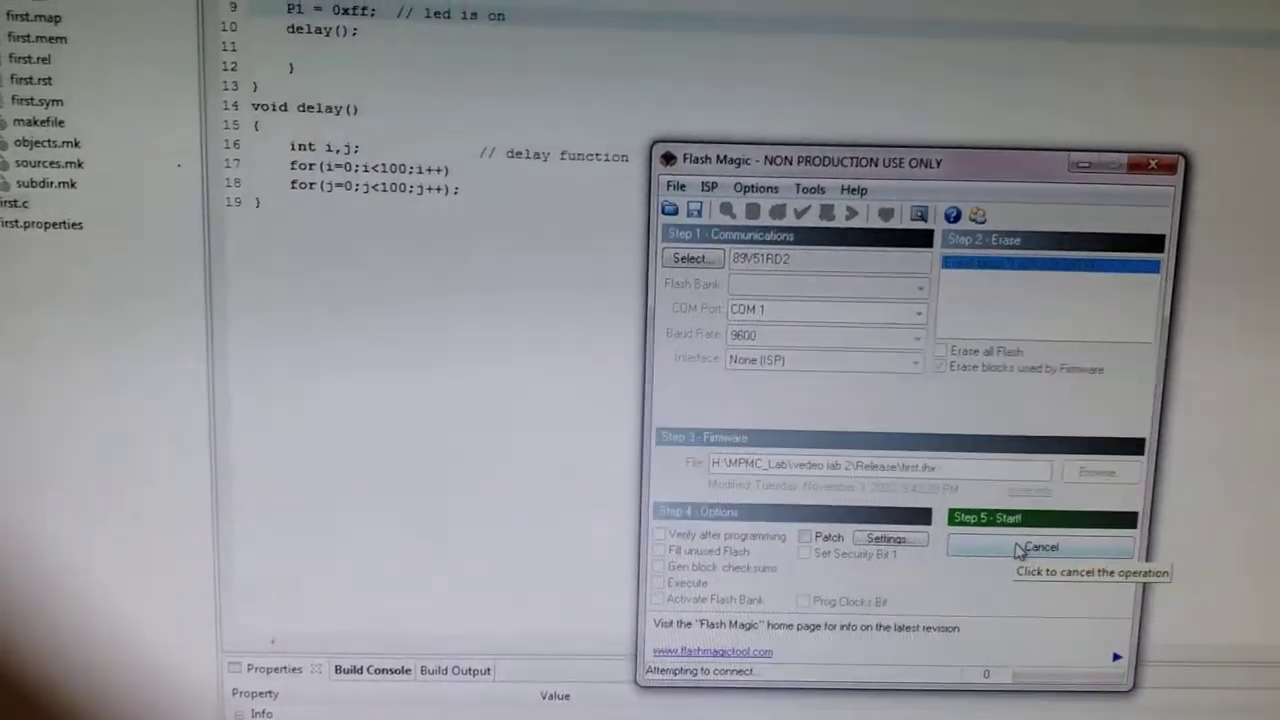